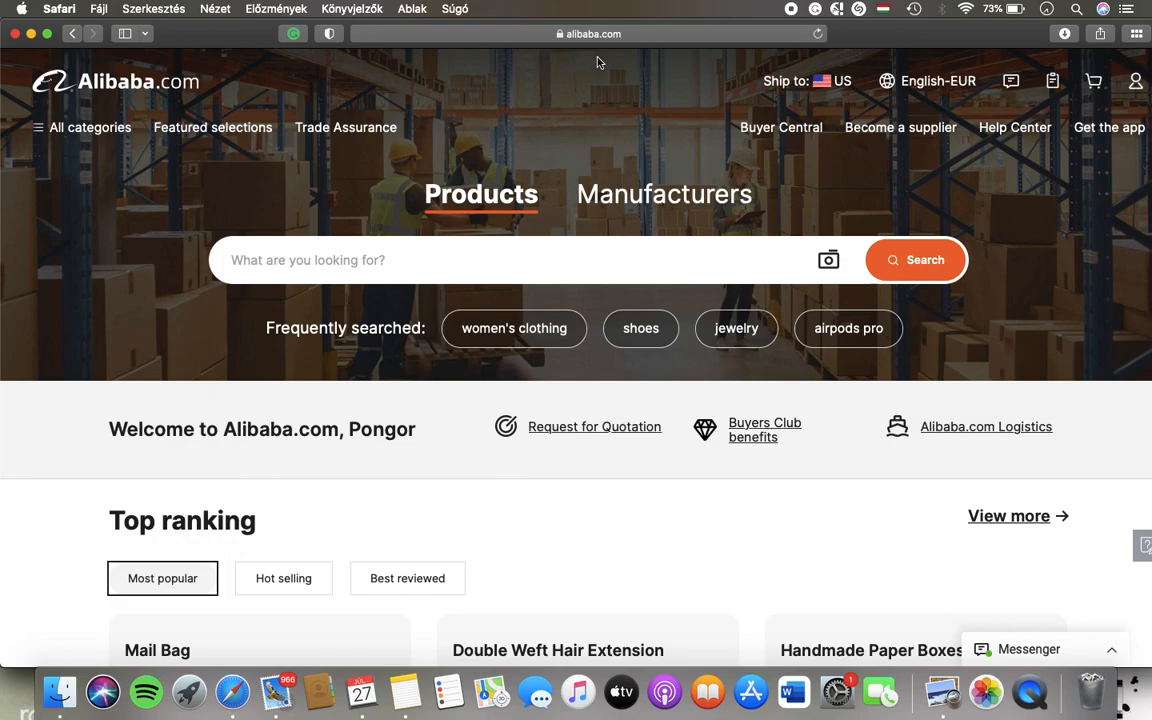
pyautogui.moveTo(1040, 70)
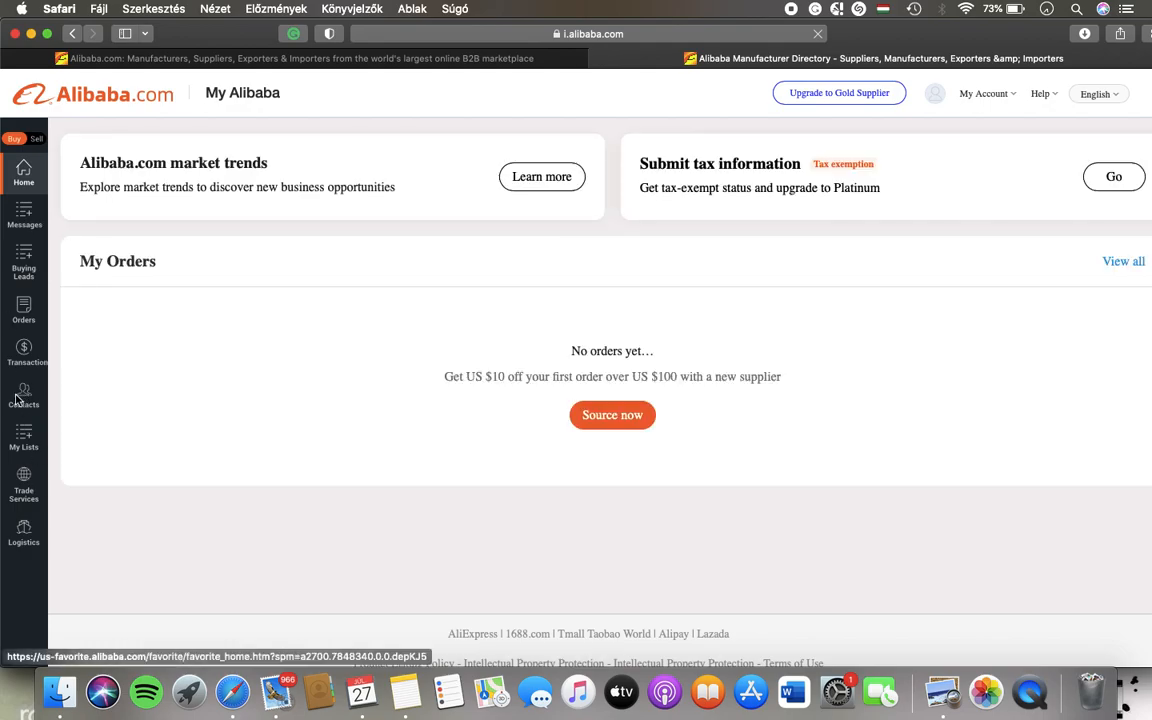
# Go into Contacts and choose Business Card Requests from its flyout menu.
pyautogui.click(24, 396)
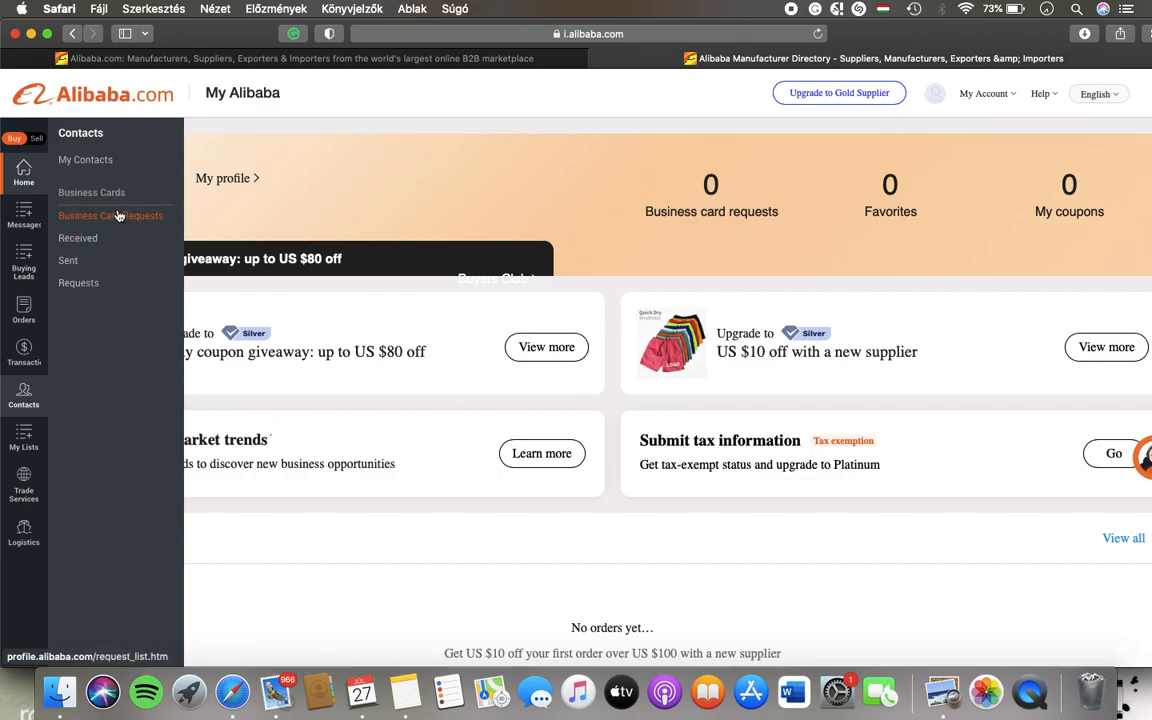
pyautogui.click(110, 216)
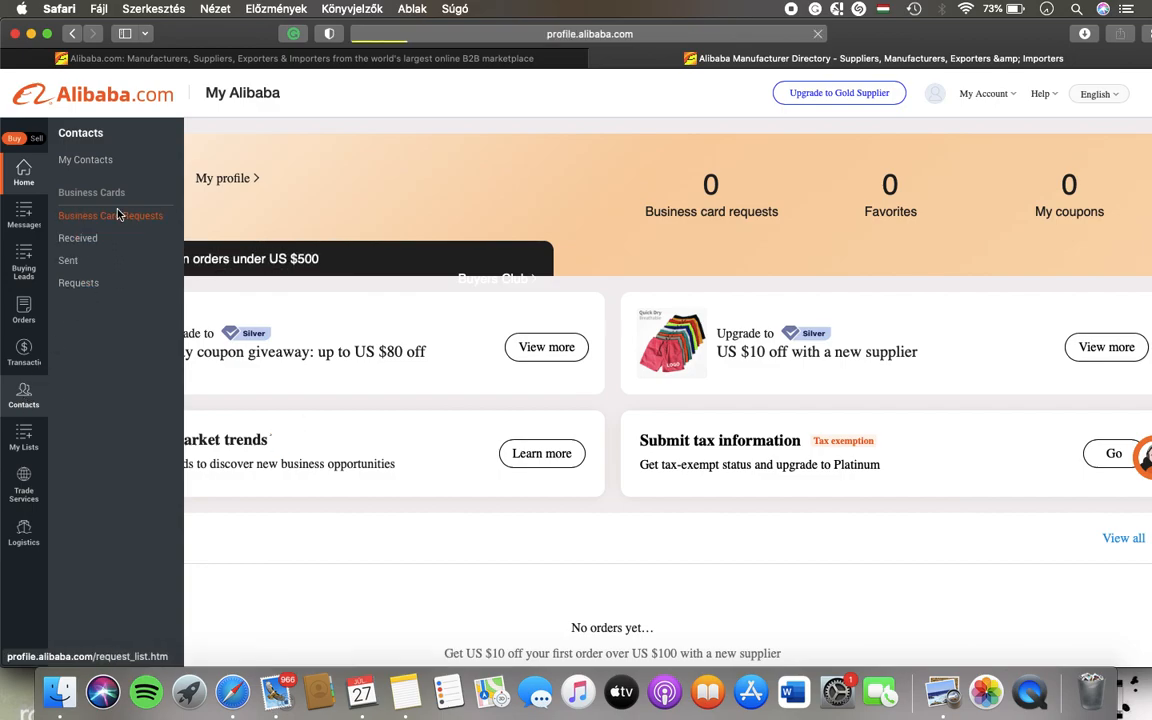
# Dismiss the 'Connections - Helping you find new business partners' intro popup over Recommended Connections.
pyautogui.click(110, 216)
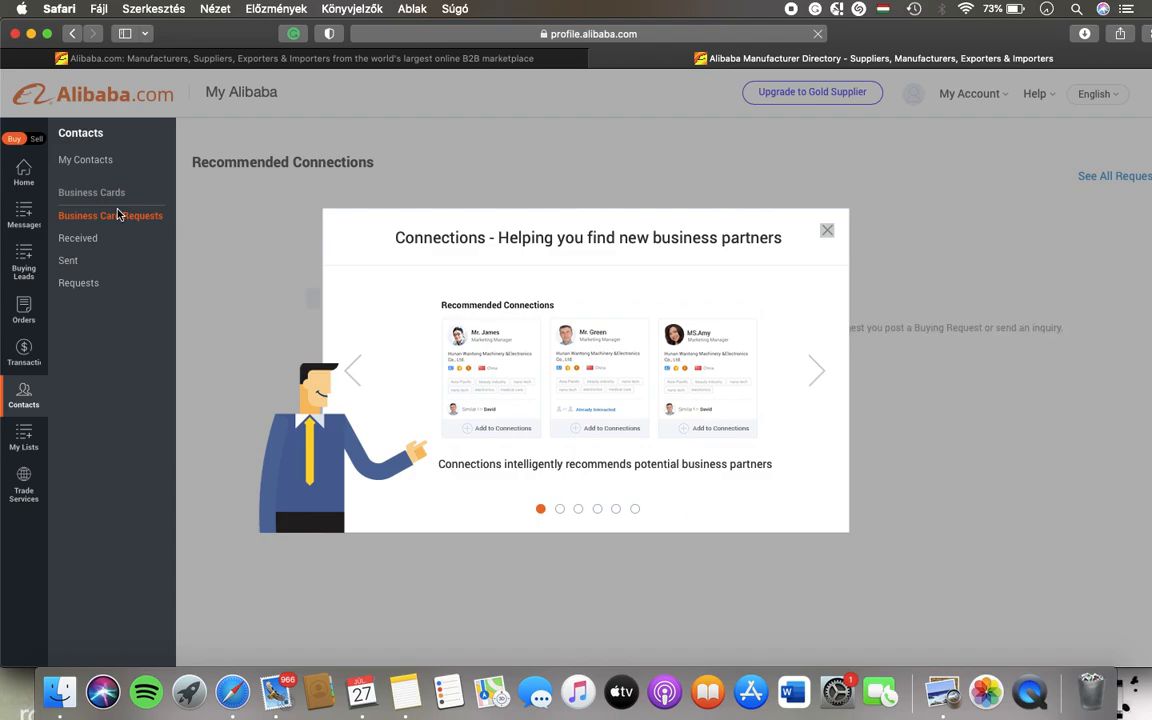
pyautogui.click(828, 230)
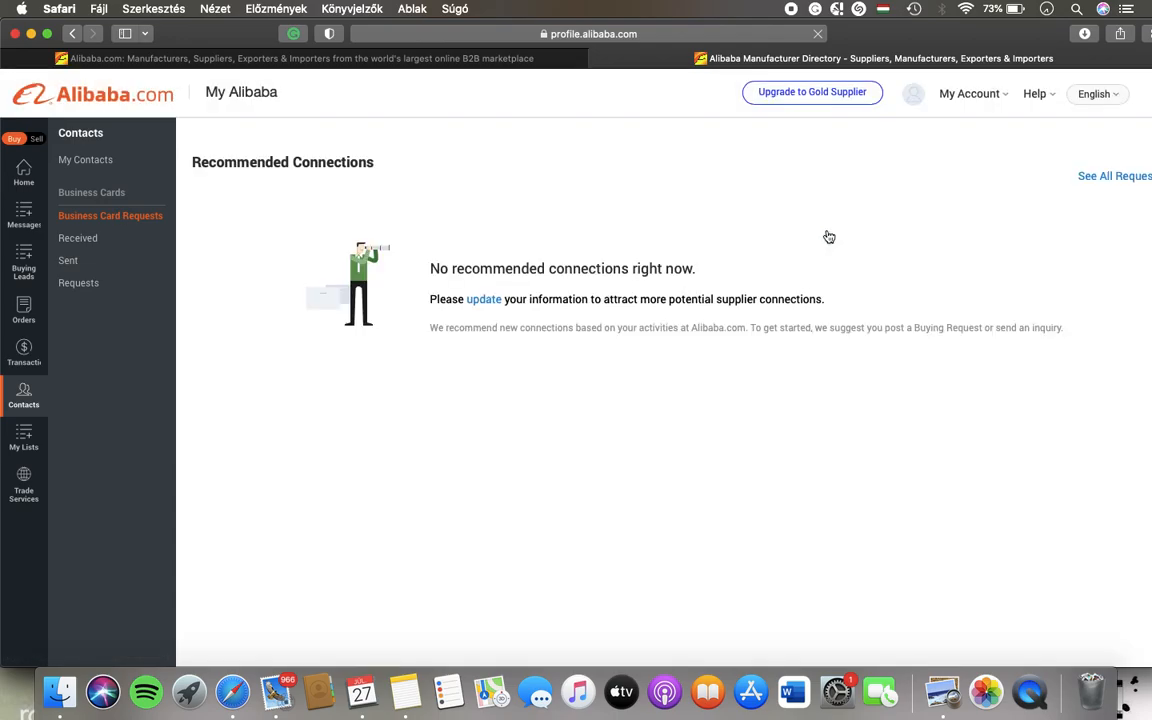
pyautogui.moveTo(564, 458)
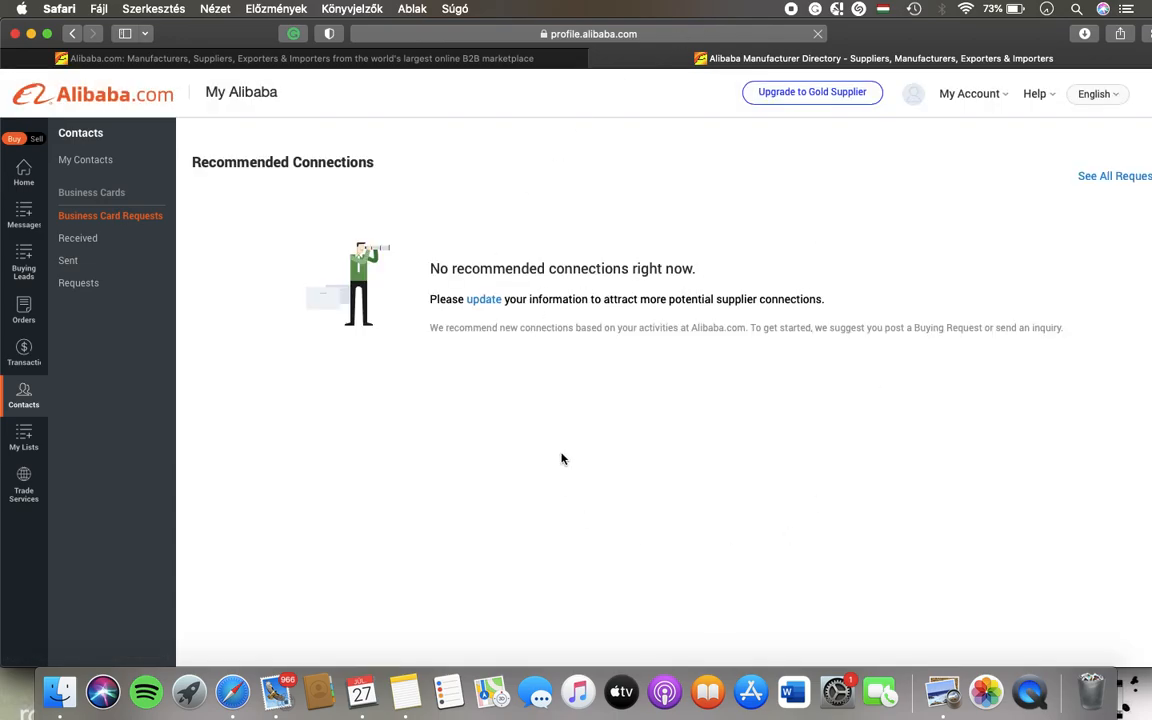